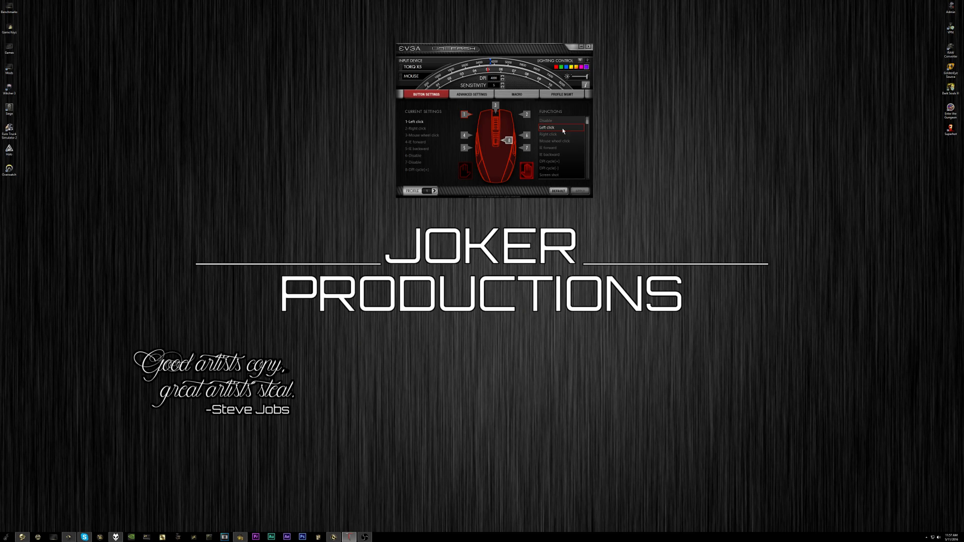
mouse_move(871, 13)
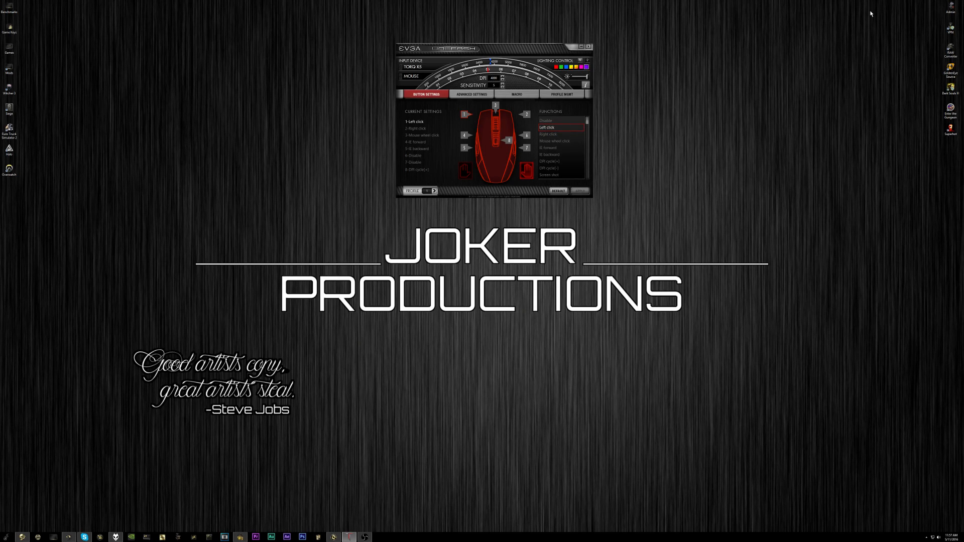
mouse_move(705, 4)
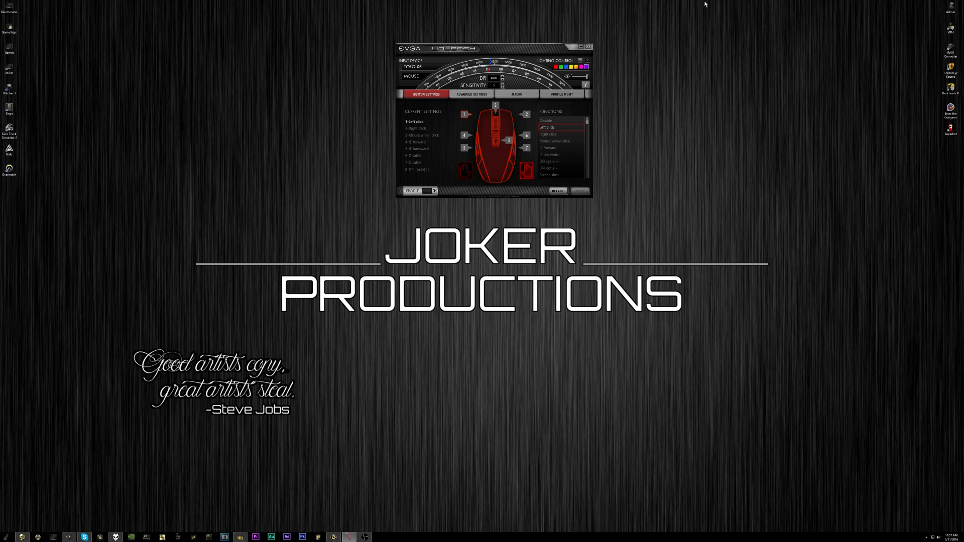
mouse_move(484, 62)
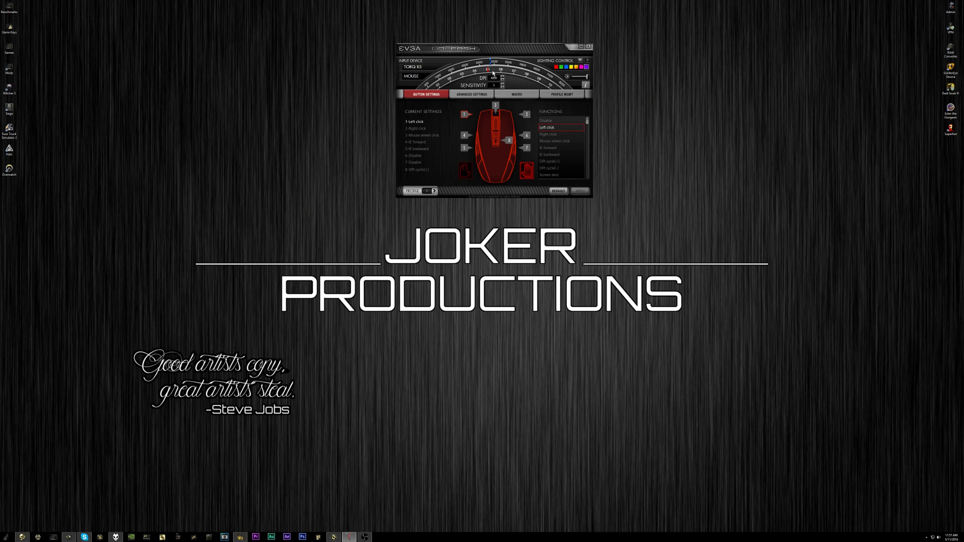
mouse_move(471, 94)
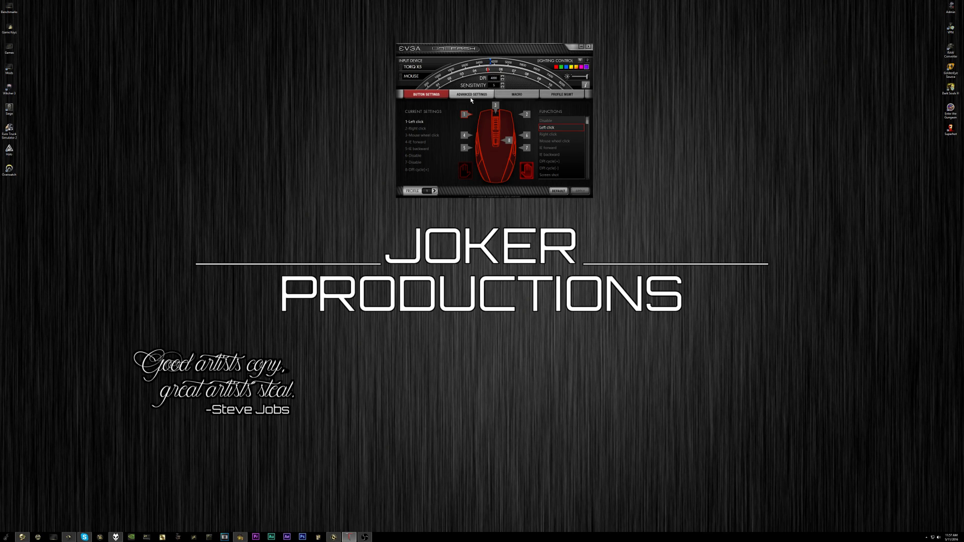
- Switch to Advanced Settings to reveal the TORQ X3 DPI levels and polling rate
click(471, 94)
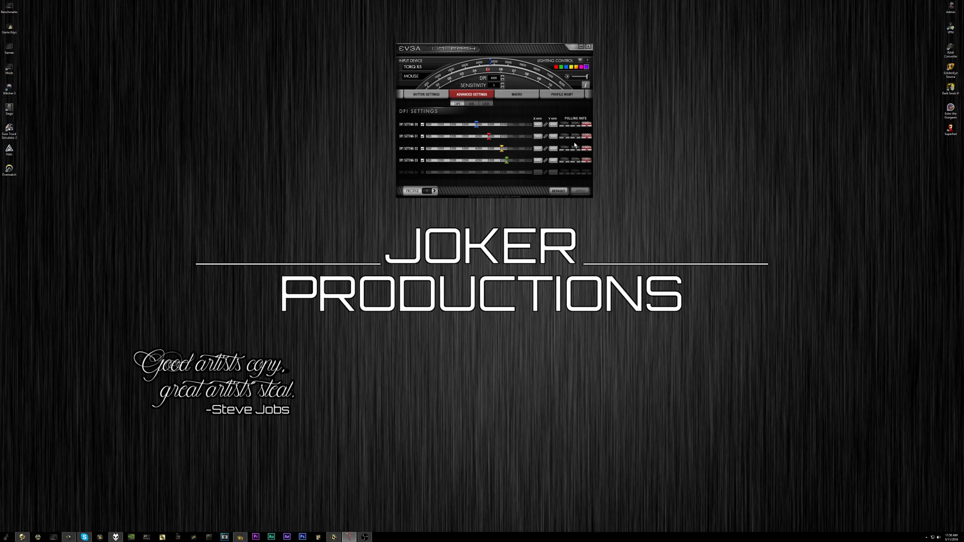
- Switch to the OS sub-page for angle snapping, lift height, scroll and double-click speed
click(470, 103)
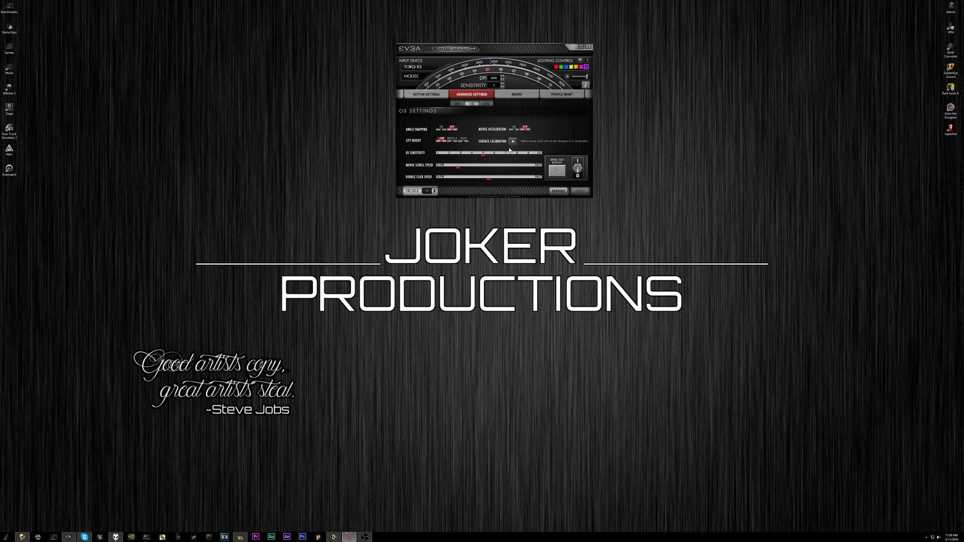
mouse_move(455, 168)
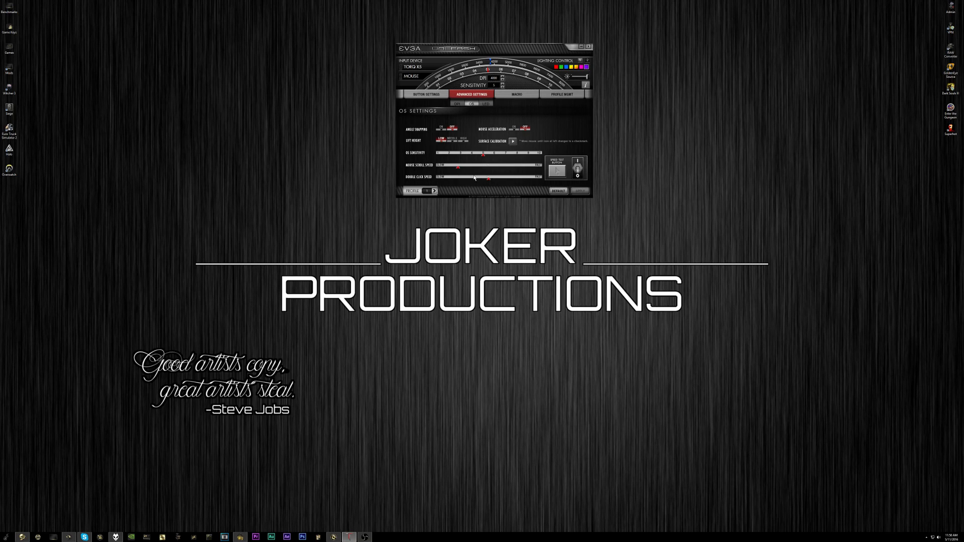
- Show the Macro page listing macro names with command, action and interval columns
click(516, 94)
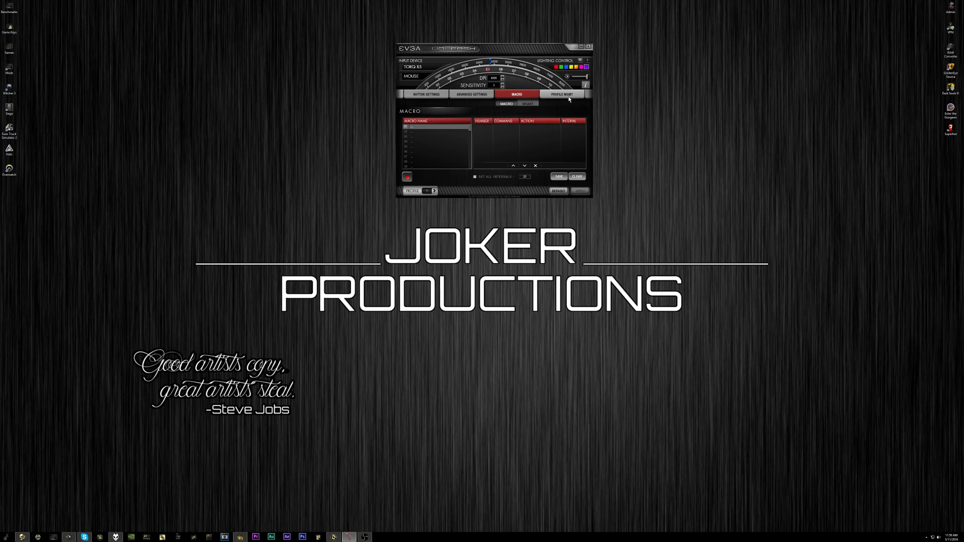
- Show Profile Mgmt with onboard profiles, profile name and assigned applications
click(561, 95)
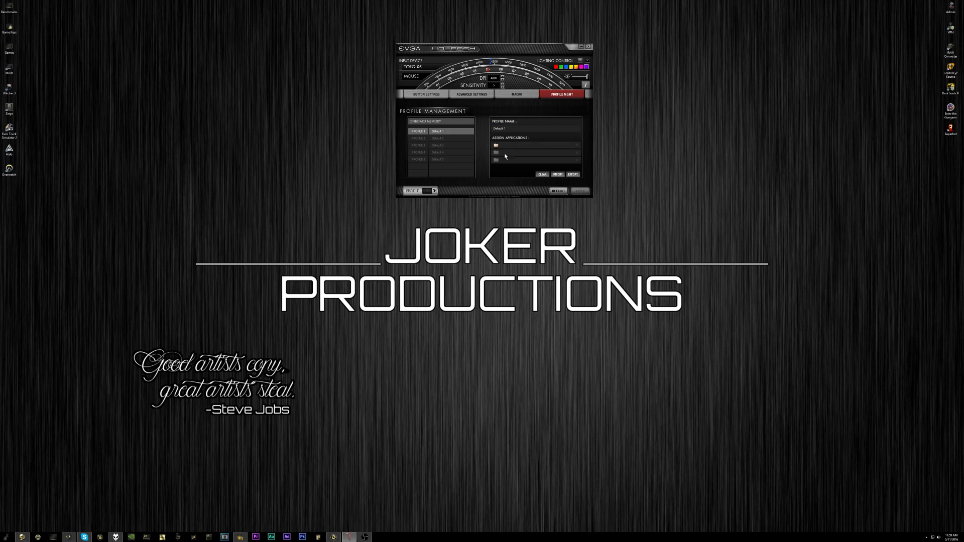
mouse_move(498, 104)
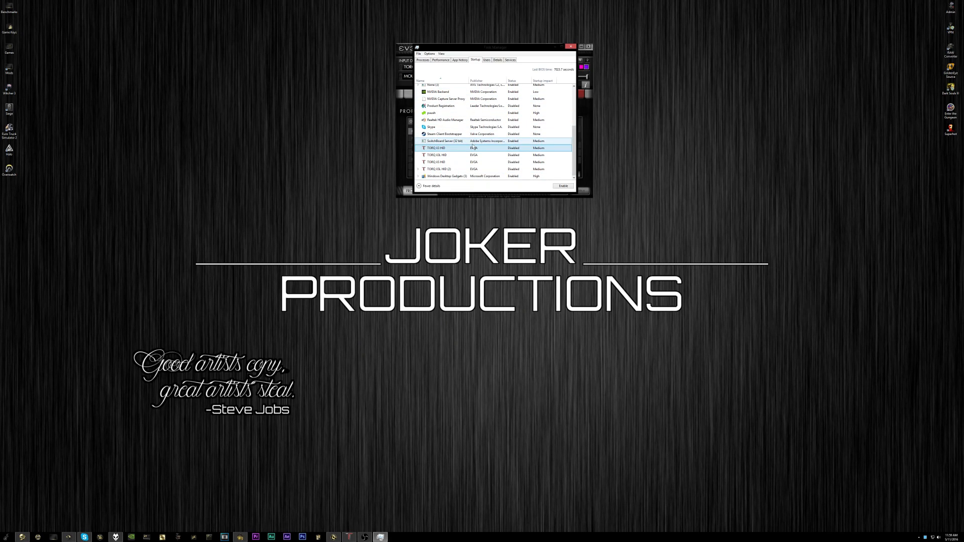
click(461, 155)
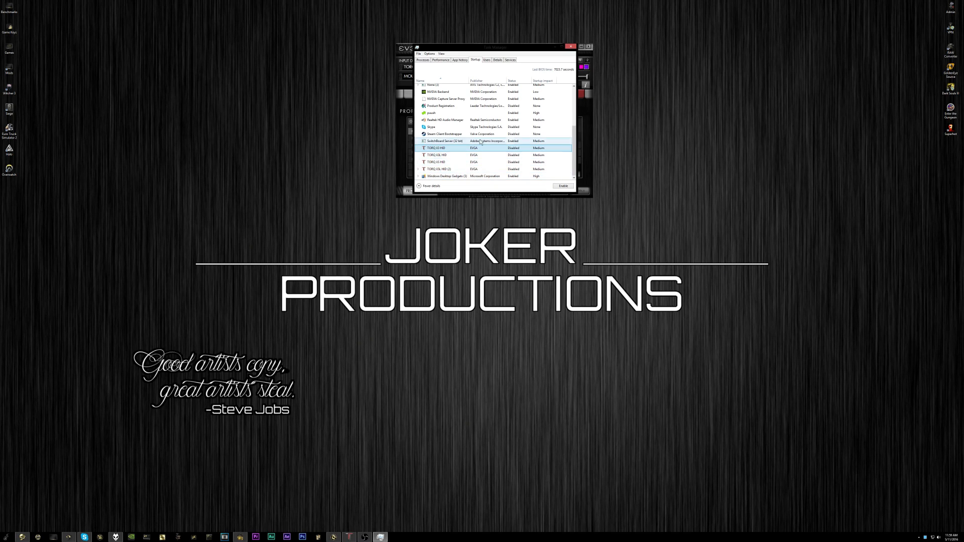
click(480, 148)
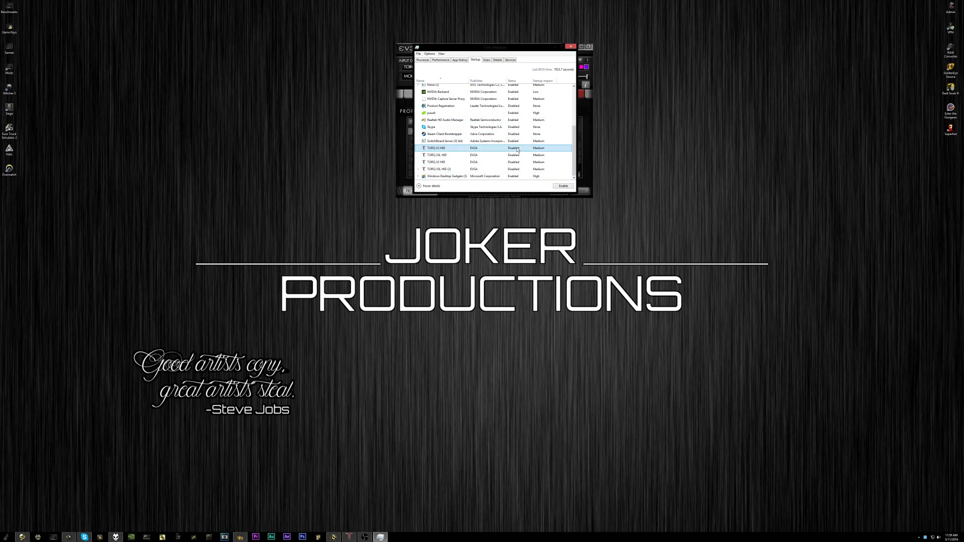